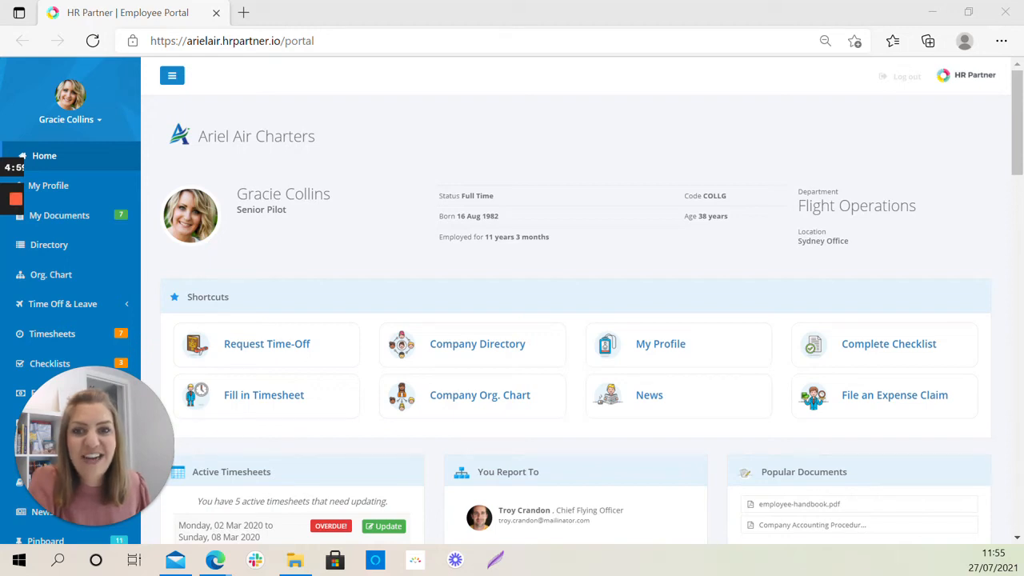
{"action": "mouse_move", "coordinate": [908, 179]}
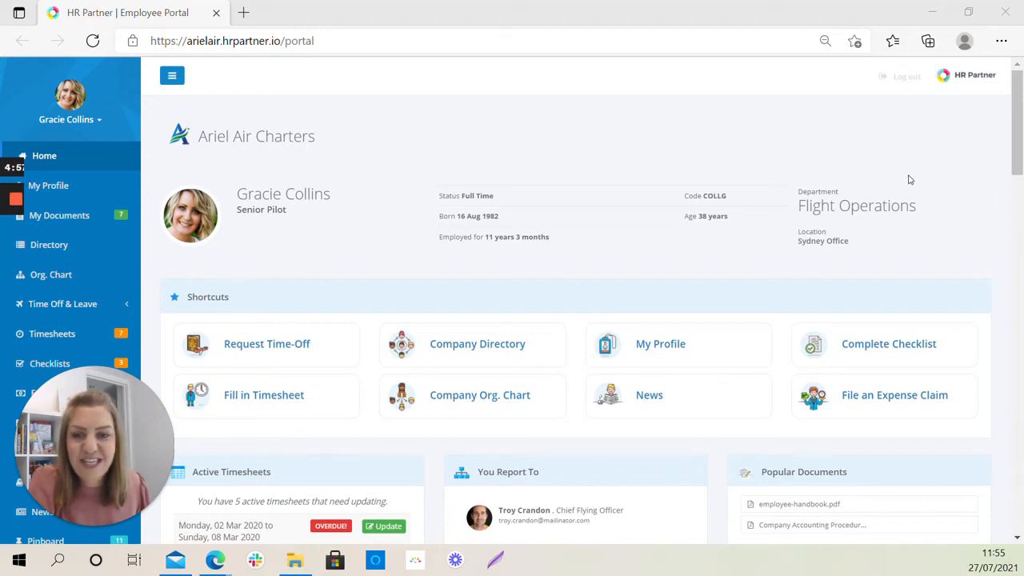
{"action": "mouse_move", "coordinate": [915, 135]}
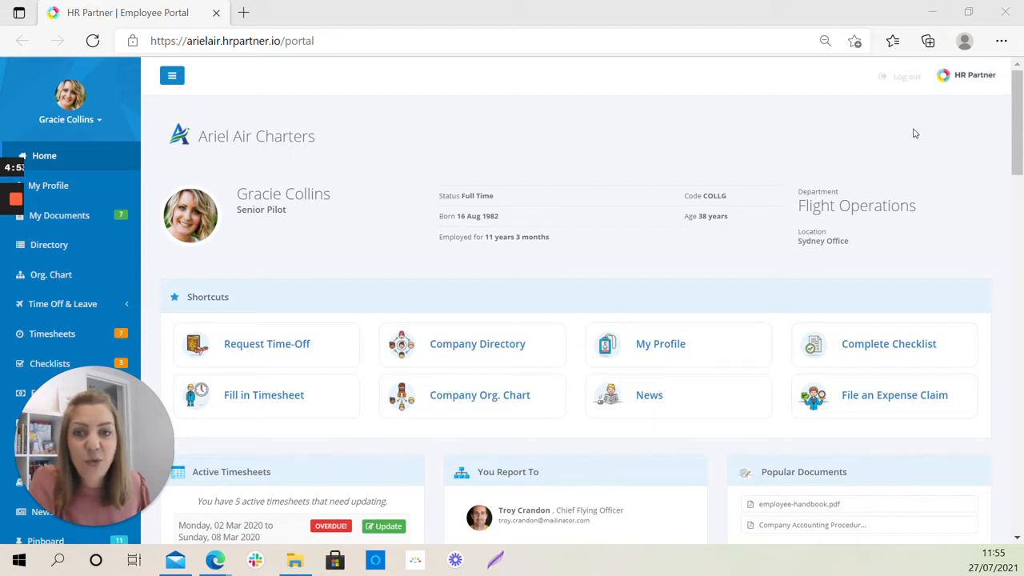
{"action": "mouse_move", "coordinate": [790, 73]}
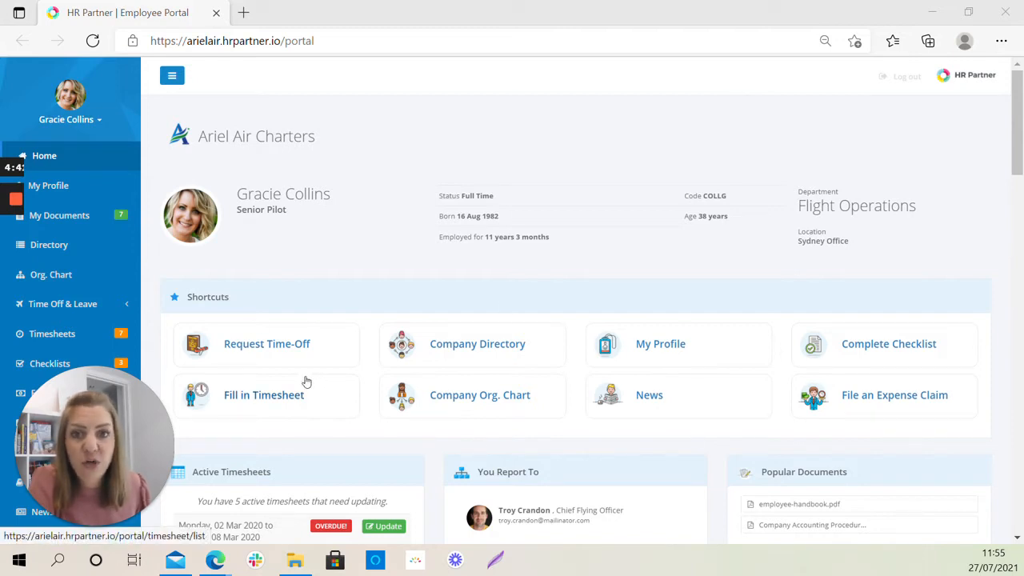
{"action": "mouse_move", "coordinate": [268, 344]}
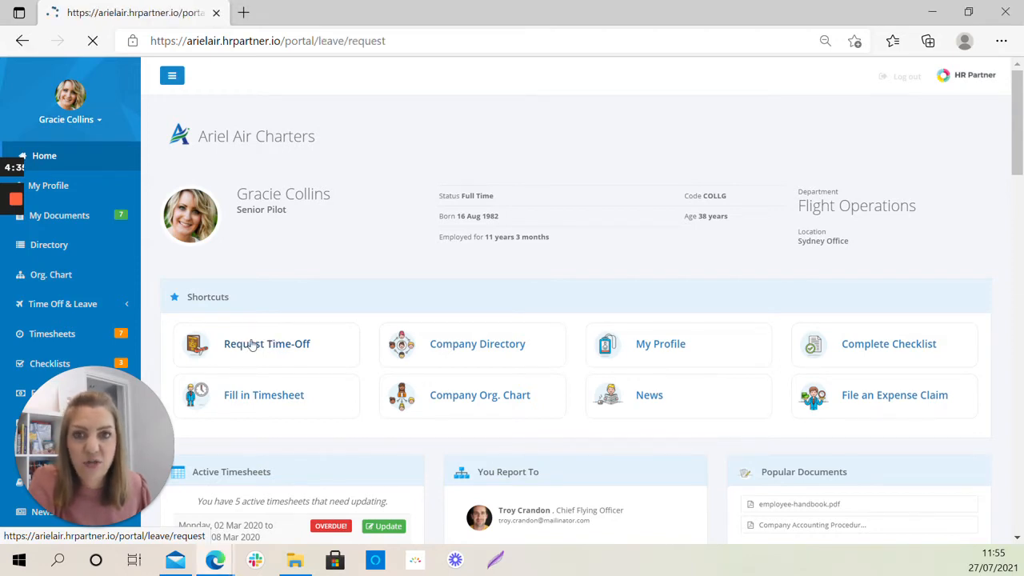
- Choose Annual Leave as the leave type on the new time-off request form
{"action": "left_click", "coordinate": [265, 343]}
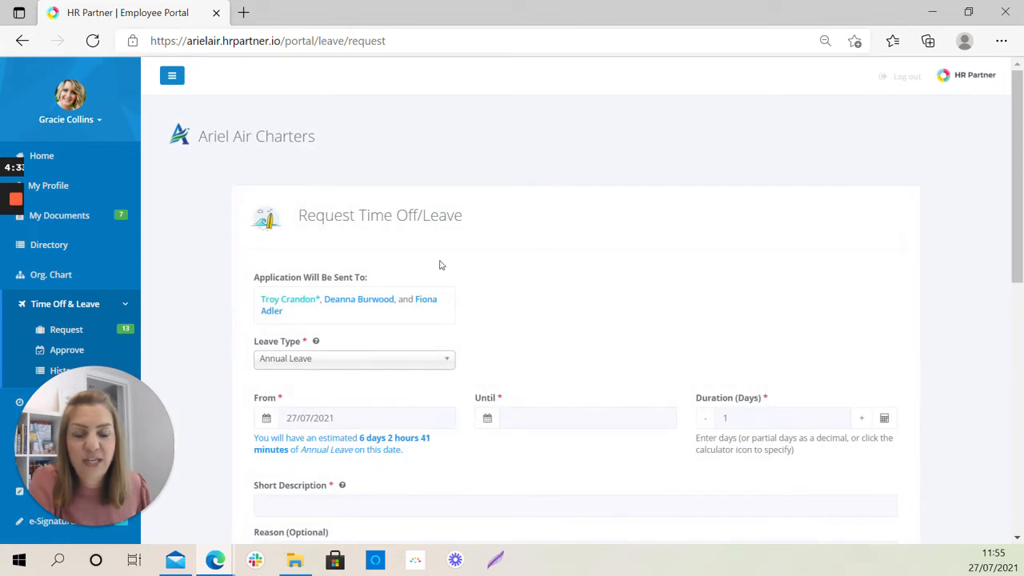
{"action": "scroll", "scroll_direction": "down", "scroll_amount": 3}
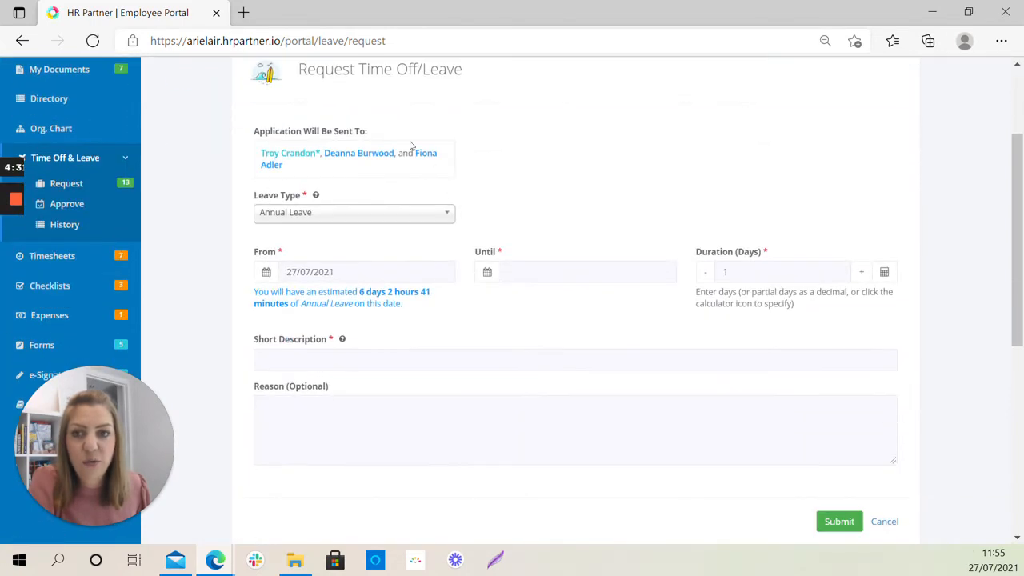
{"action": "mouse_move", "coordinate": [274, 142]}
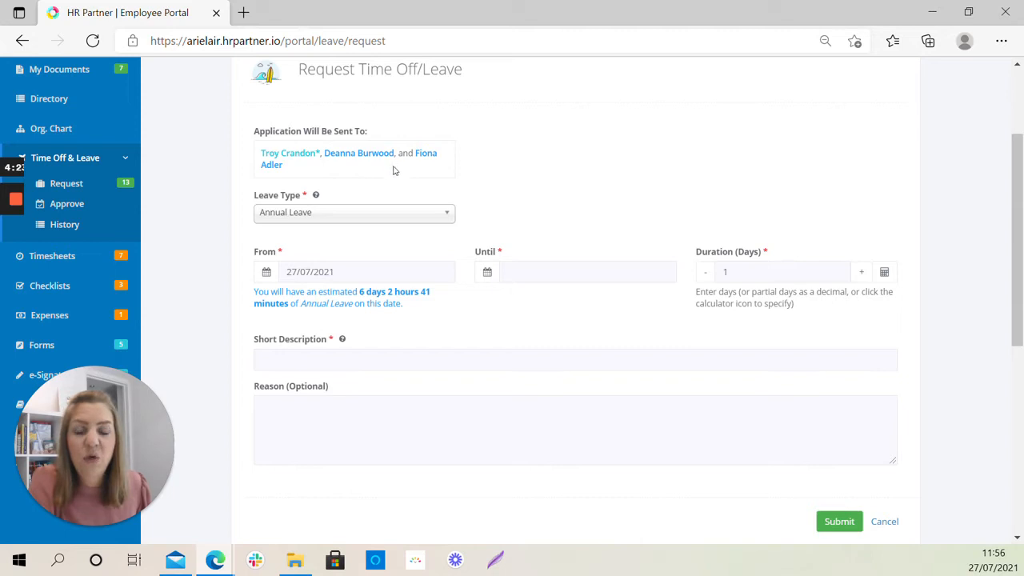
{"action": "mouse_move", "coordinate": [381, 169]}
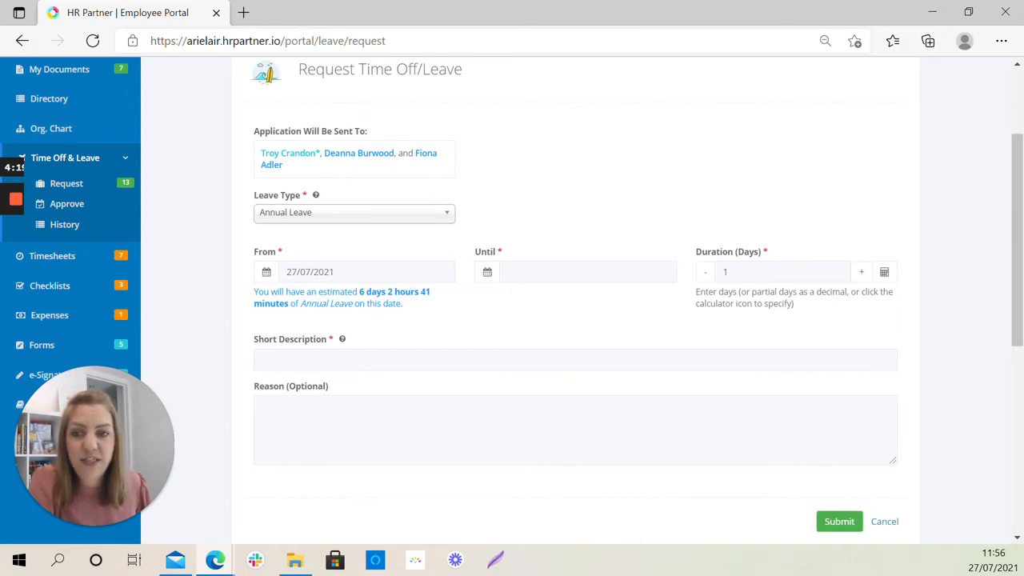
{"action": "left_click", "coordinate": [354, 213]}
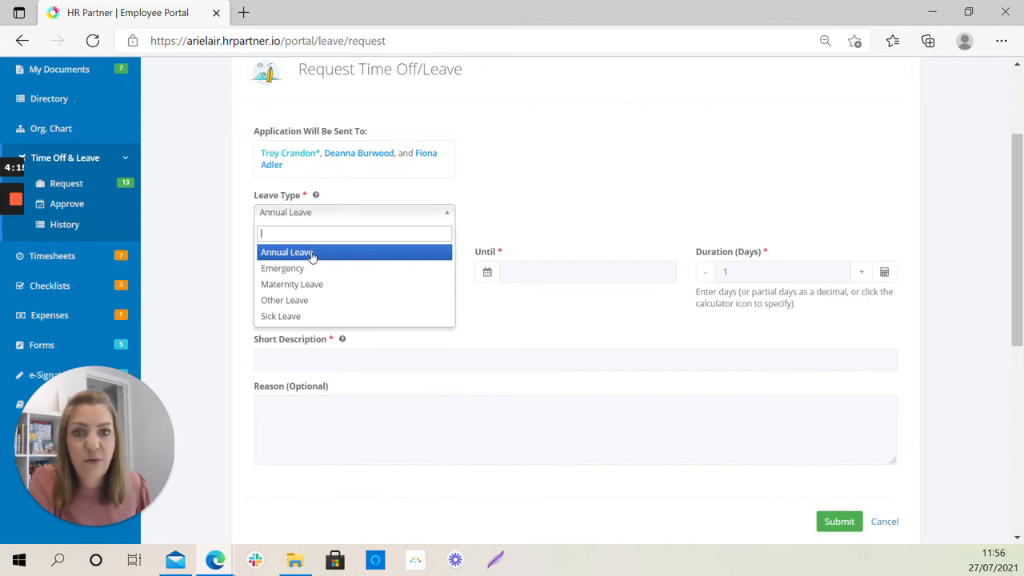
{"action": "left_click", "coordinate": [307, 253]}
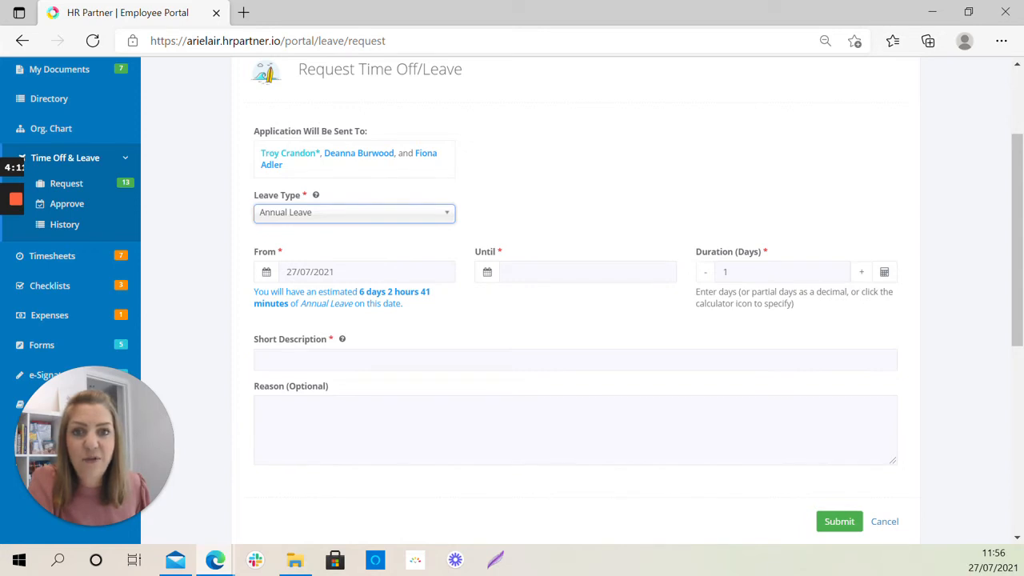
{"action": "left_click", "coordinate": [367, 272]}
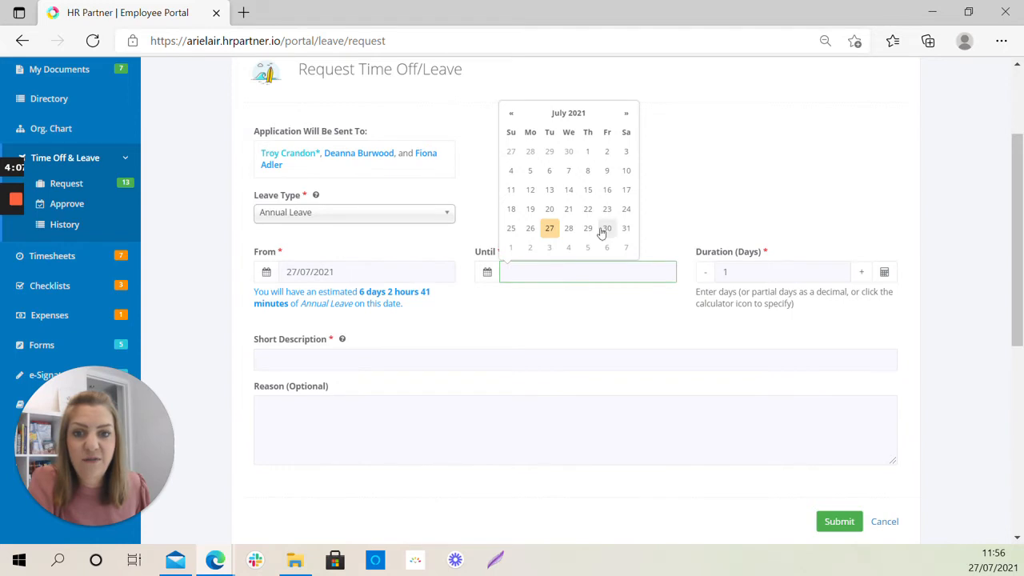
- Set the Until date to 30 July 2021 so the leave spans 27–30/07/2021, 4 days
{"action": "left_click", "coordinate": [606, 227]}
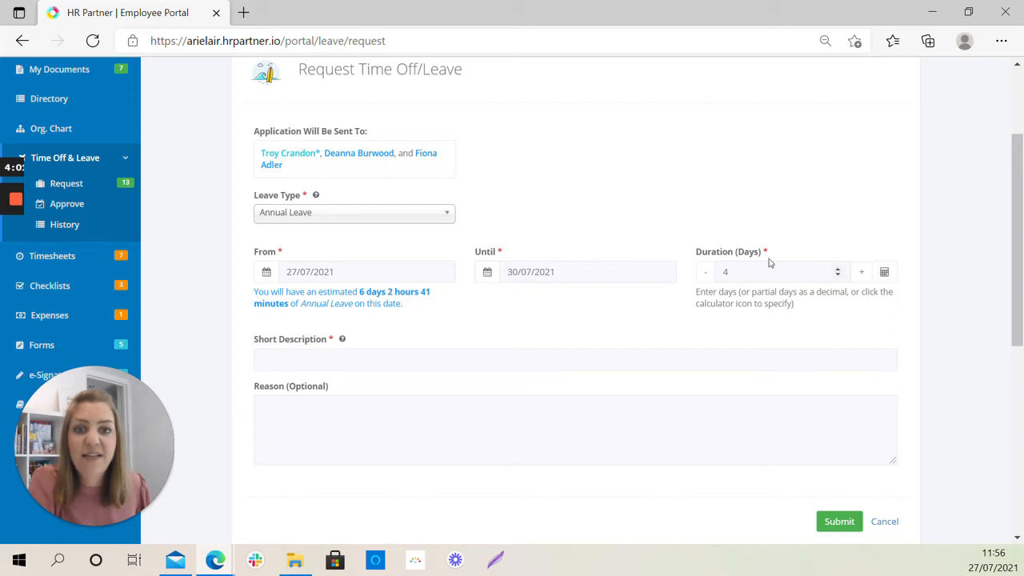
{"action": "mouse_move", "coordinate": [643, 231]}
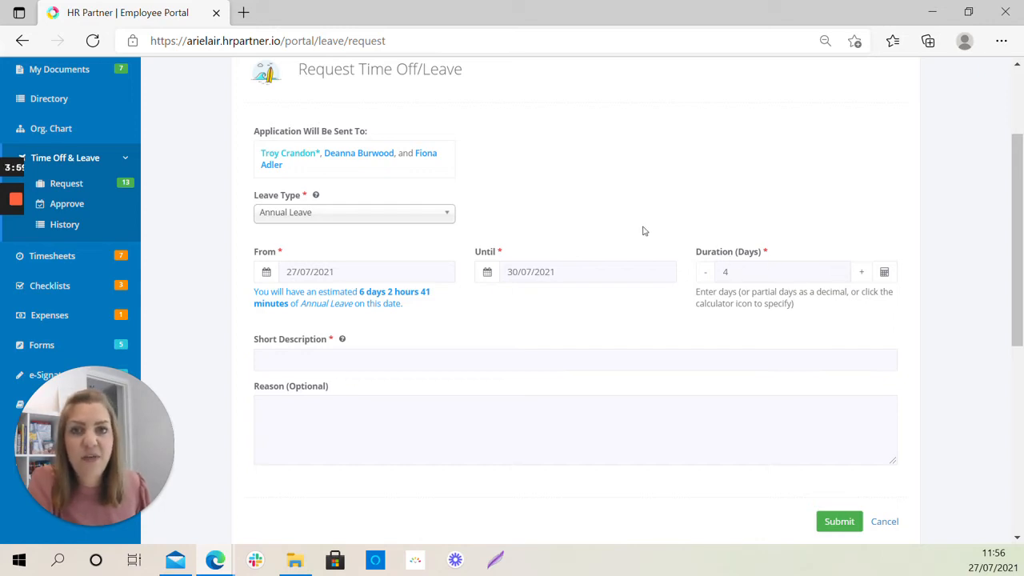
{"action": "mouse_move", "coordinate": [637, 230]}
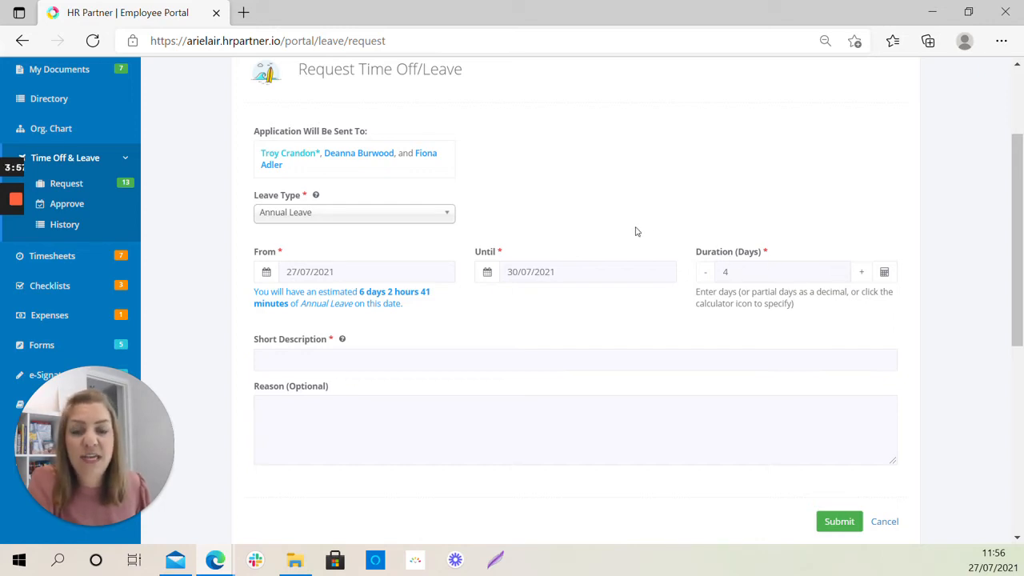
{"action": "mouse_move", "coordinate": [611, 230]}
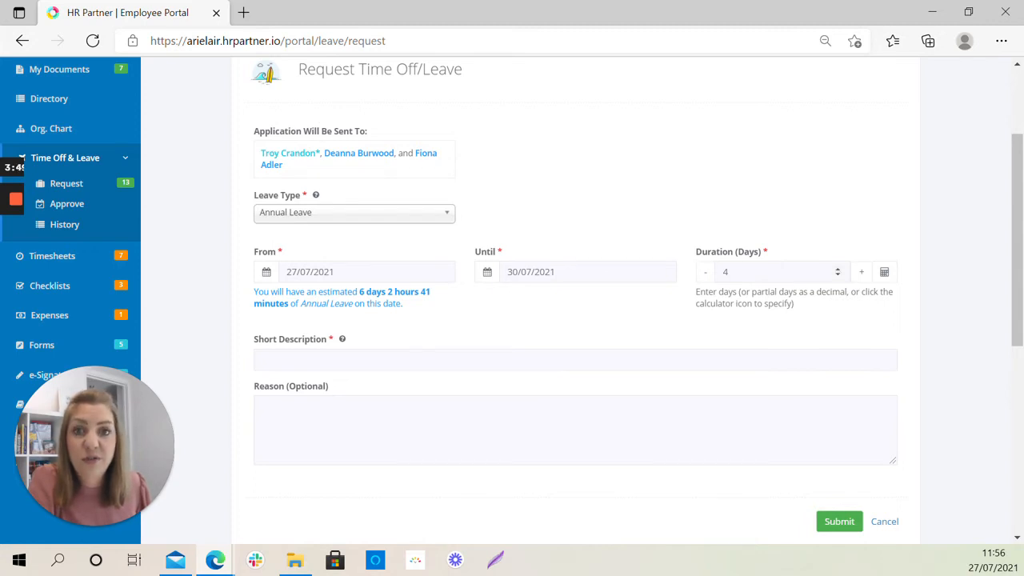
{"action": "scroll", "scroll_direction": "down", "scroll_amount": 3}
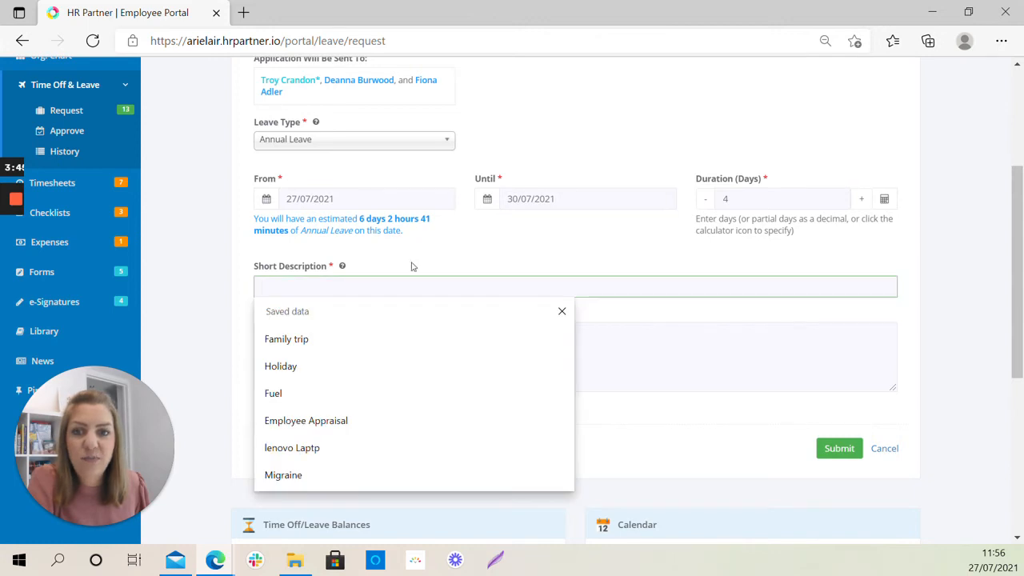
{"action": "left_click", "coordinate": [561, 310]}
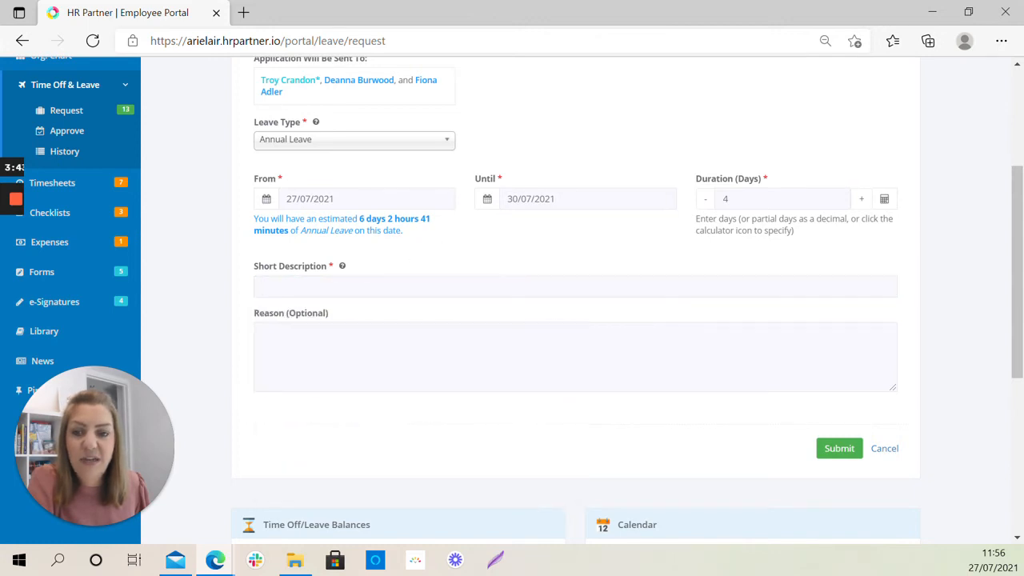
{"action": "scroll", "scroll_direction": "down", "scroll_amount": 3}
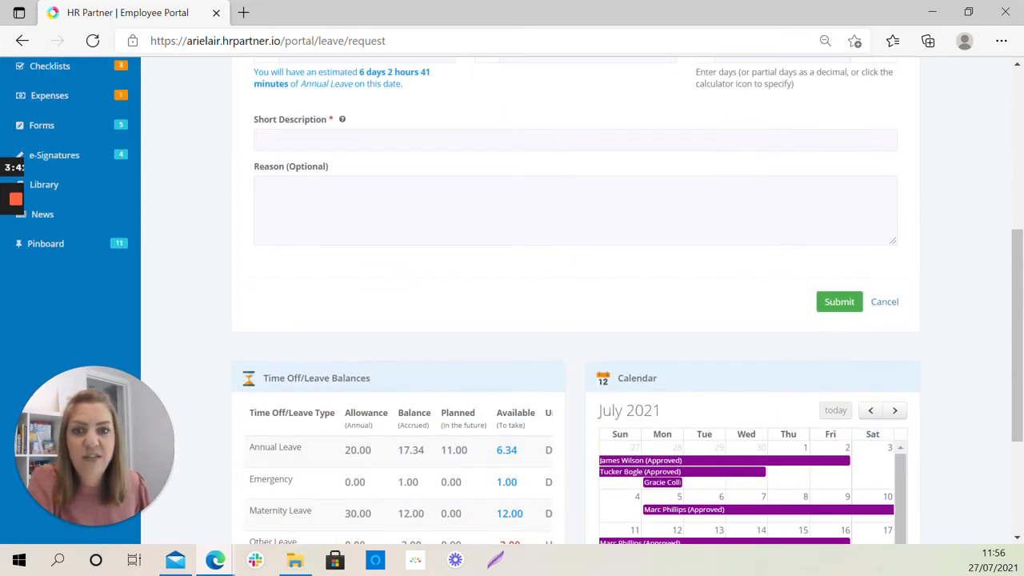
{"action": "scroll", "scroll_direction": "down", "scroll_amount": 3}
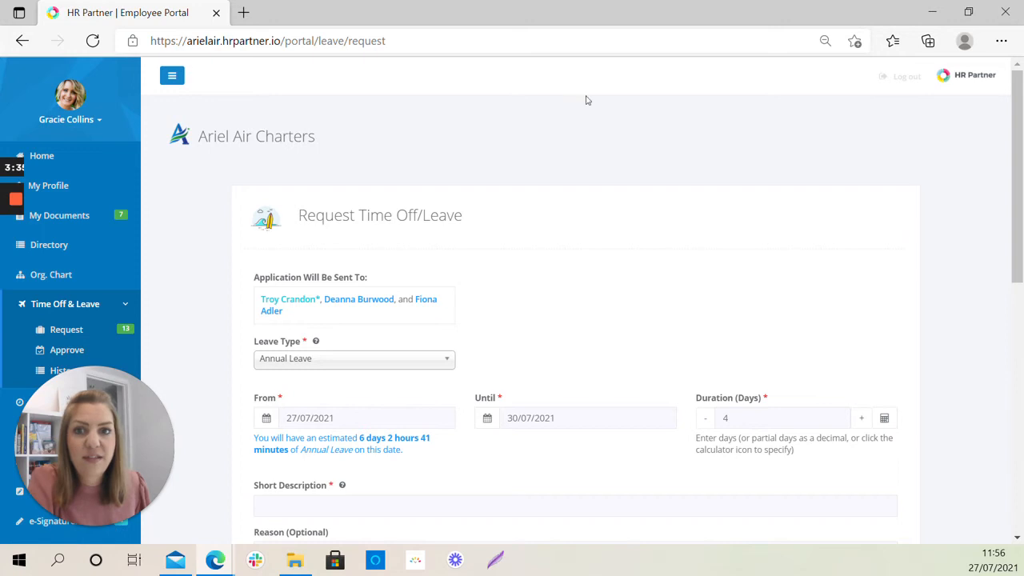
{"action": "scroll", "scroll_direction": "down", "scroll_amount": 3}
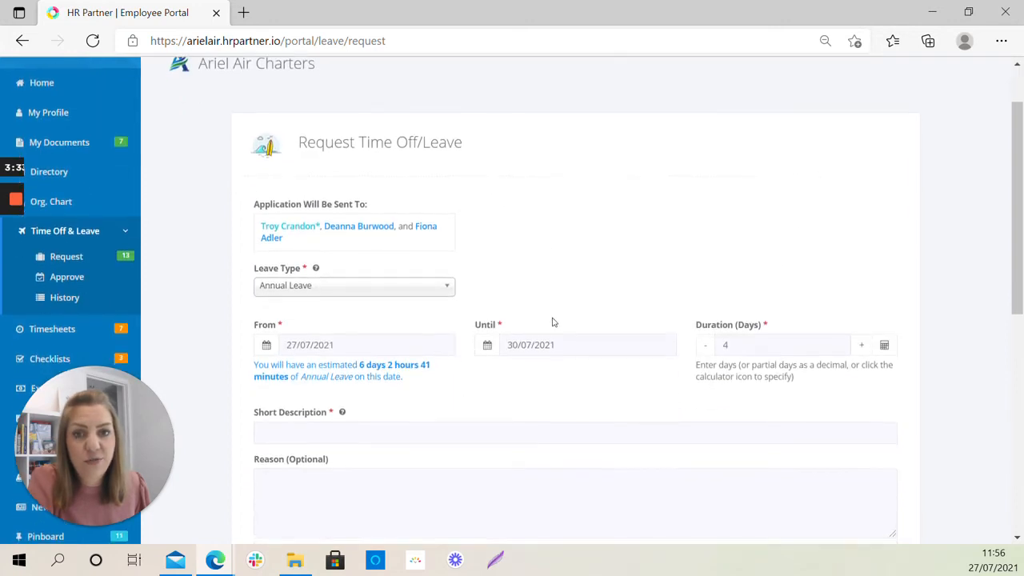
{"action": "scroll", "scroll_direction": "down", "scroll_amount": 3}
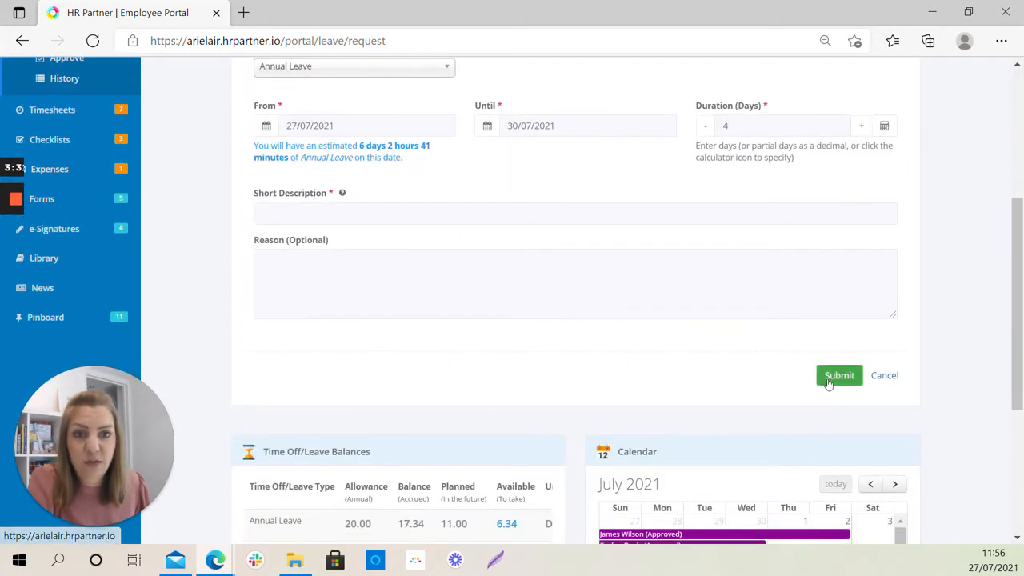
- Describe the leave as 'Family trip' and submit the 27–30 July 2021 request
{"action": "left_click", "coordinate": [574, 213]}
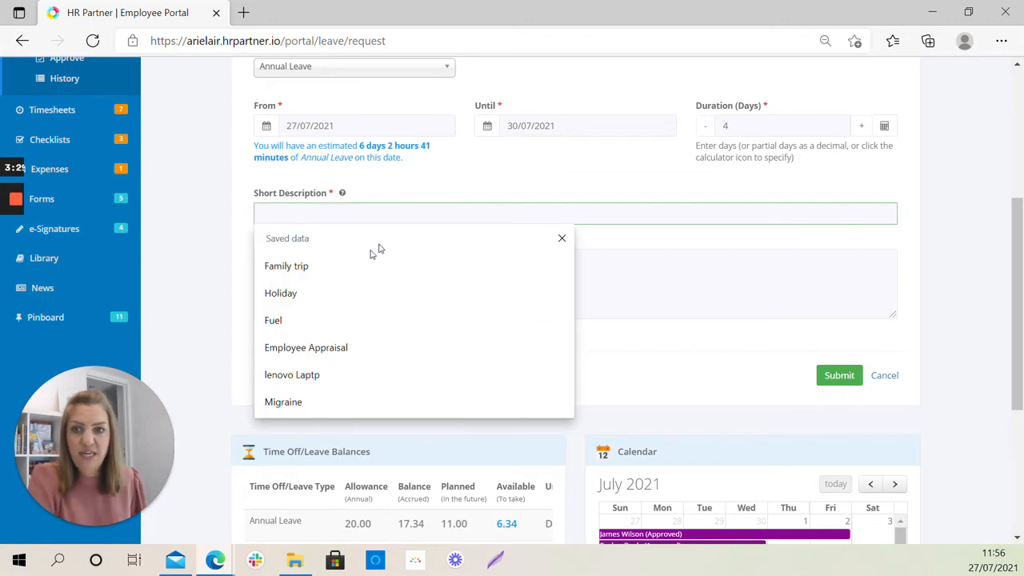
{"action": "left_click", "coordinate": [287, 266]}
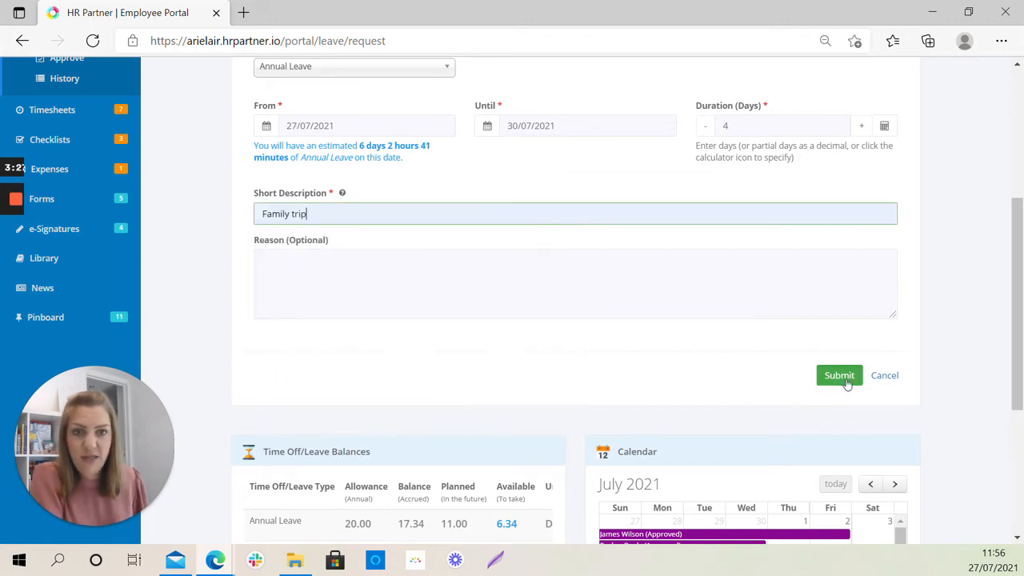
{"action": "left_click", "coordinate": [838, 374]}
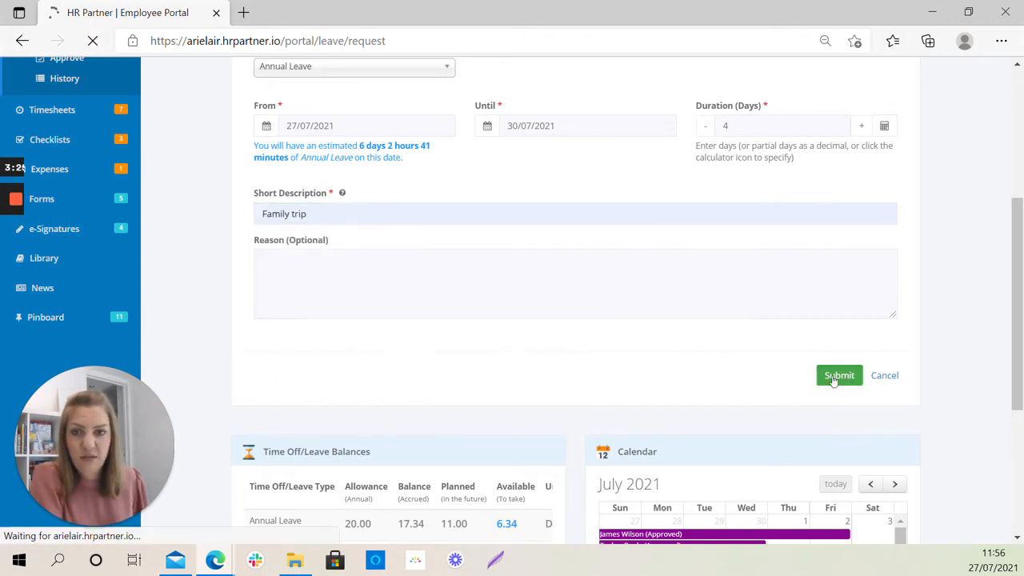
{"action": "left_click", "coordinate": [838, 374]}
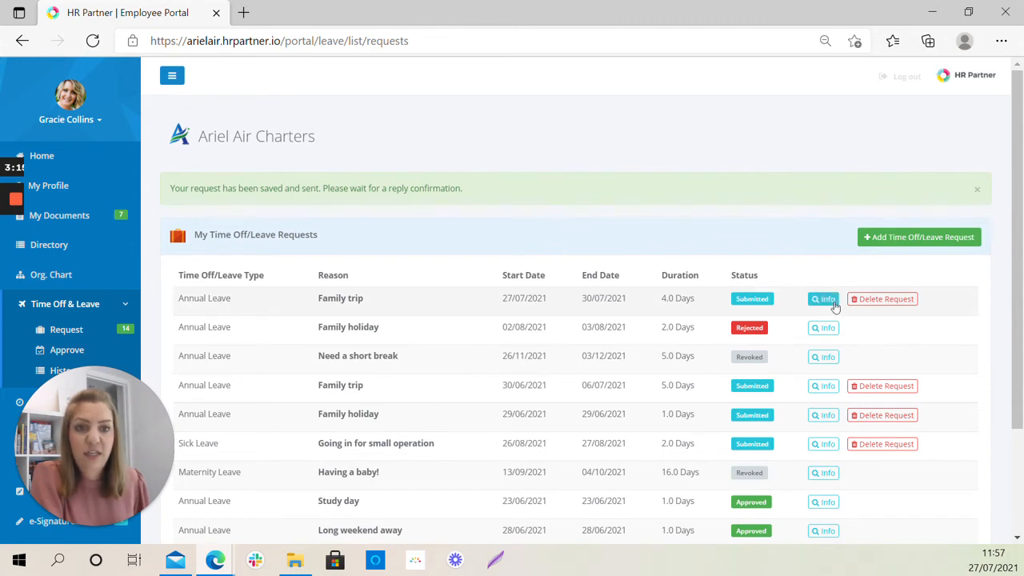
{"action": "left_click", "coordinate": [822, 299]}
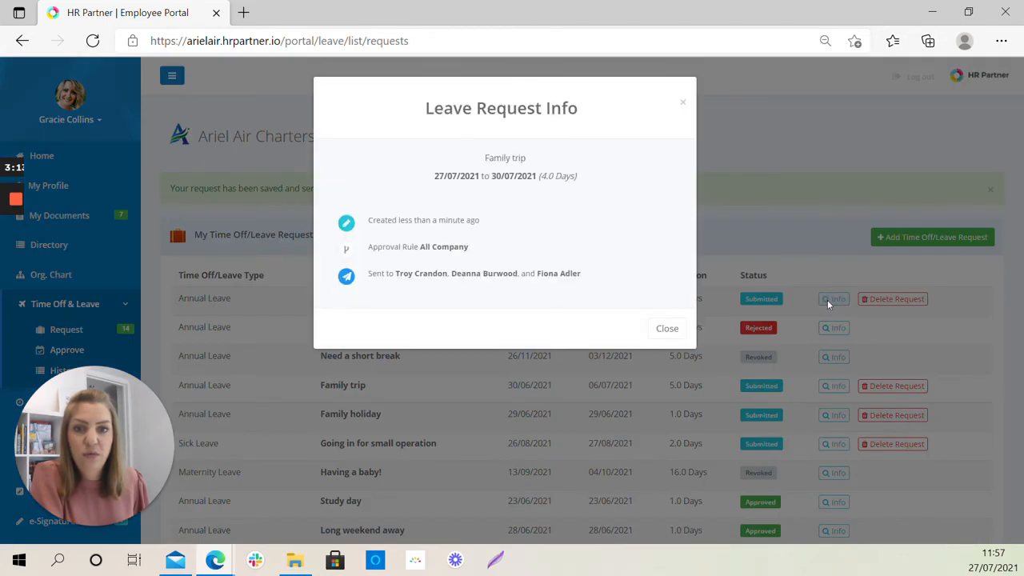
{"action": "mouse_move", "coordinate": [398, 211]}
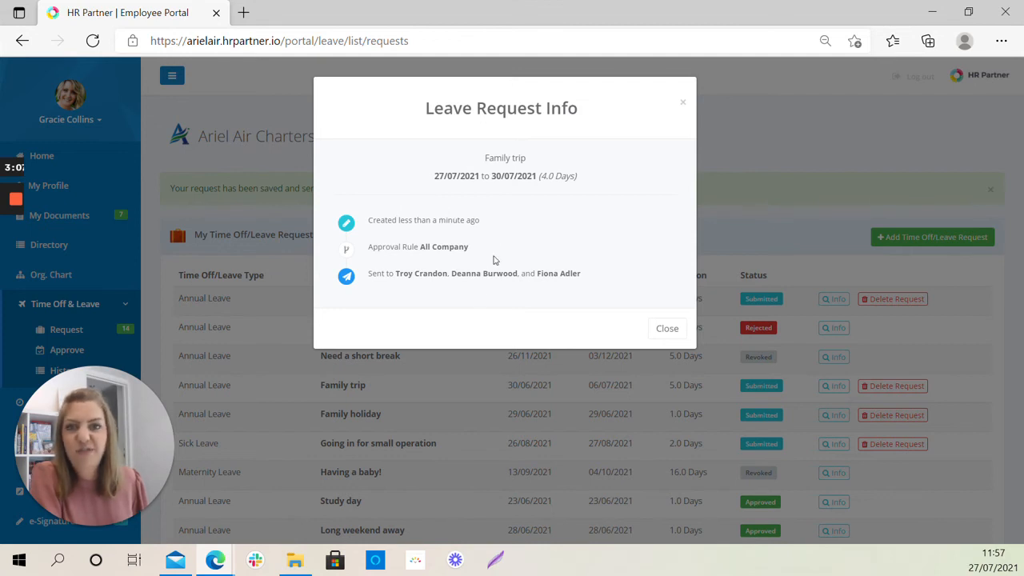
{"action": "mouse_move", "coordinate": [667, 328]}
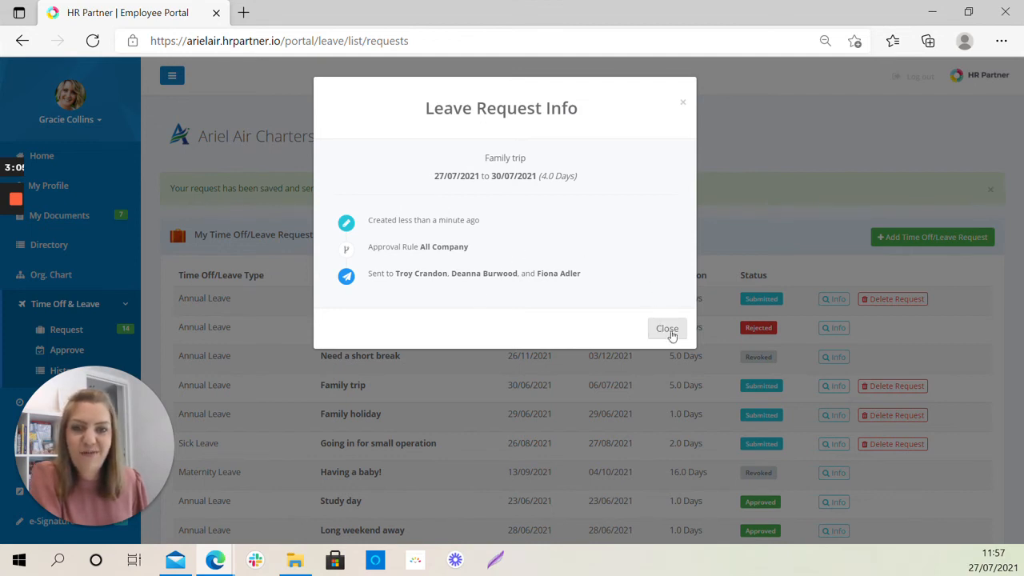
{"action": "left_click", "coordinate": [665, 328]}
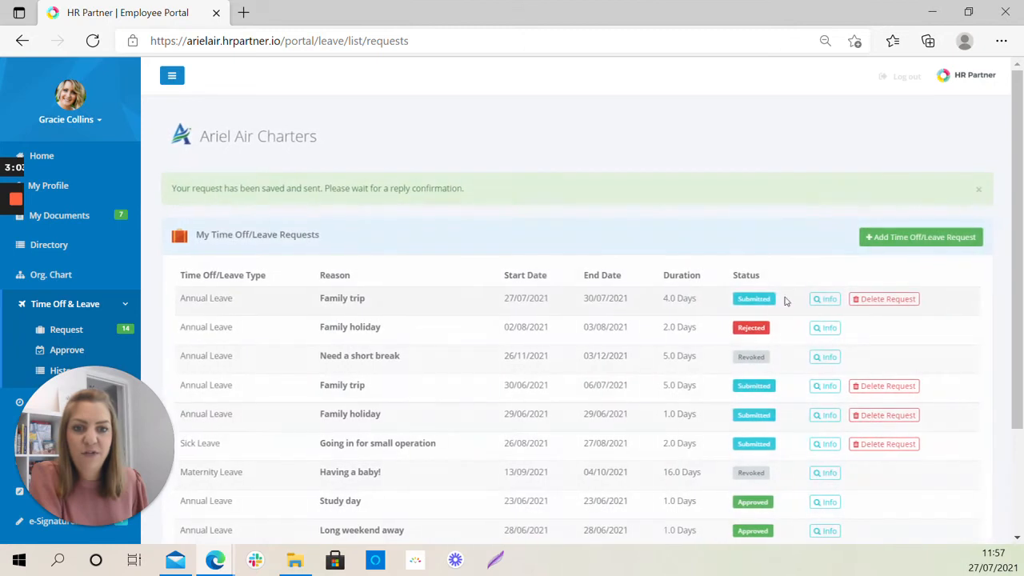
{"action": "scroll", "scroll_direction": "down", "scroll_amount": 3}
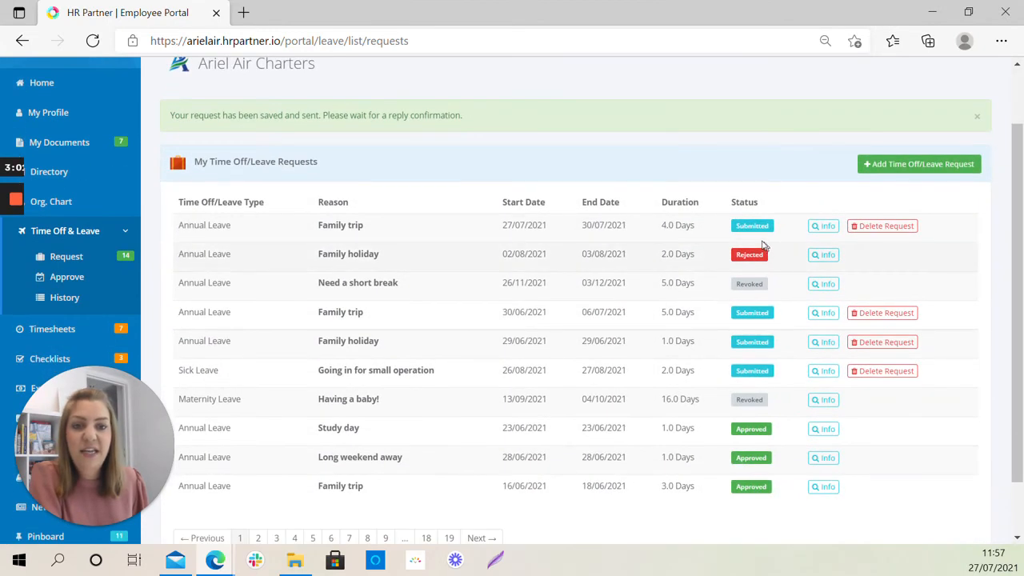
{"action": "mouse_move", "coordinate": [758, 282]}
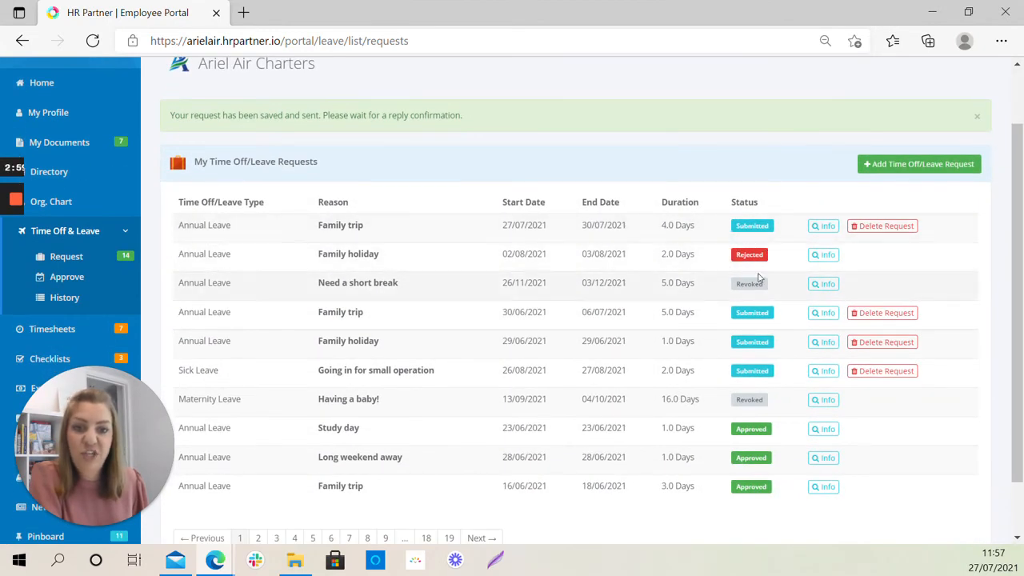
{"action": "mouse_move", "coordinate": [782, 448]}
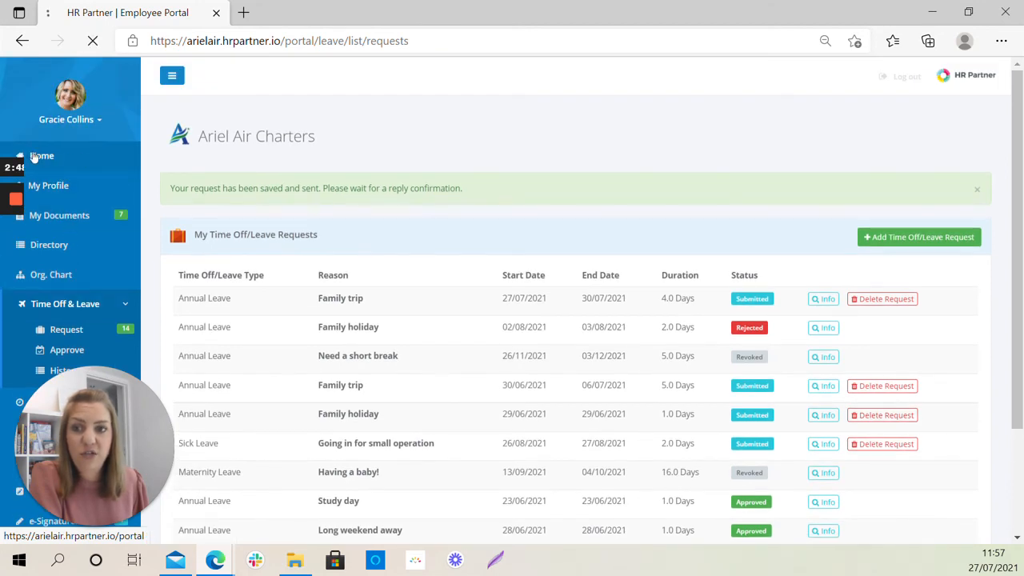
{"action": "mouse_move", "coordinate": [211, 218]}
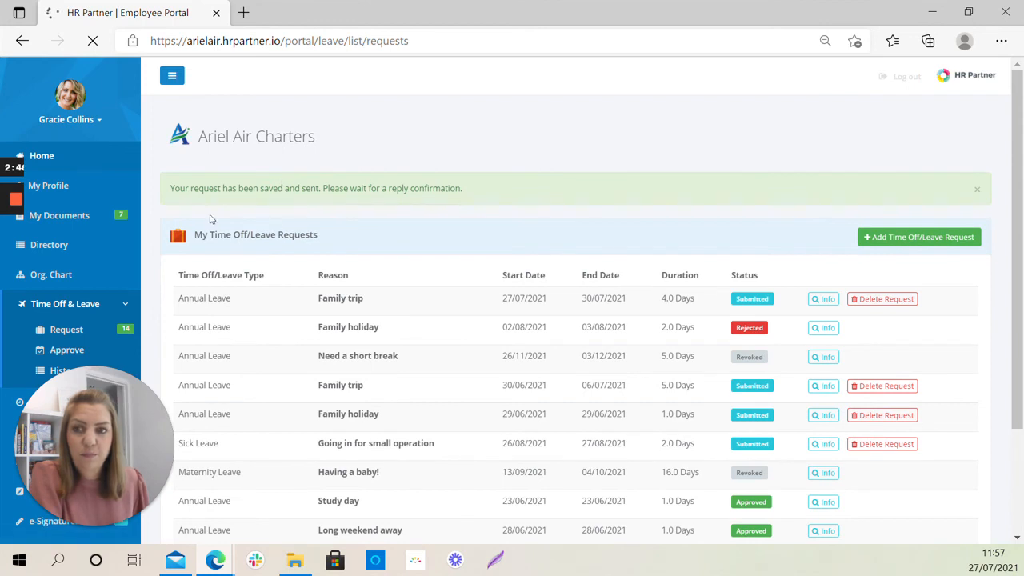
- From the portal home, start a new blank Request Time-Off form showing balances and team calendar
{"action": "left_click", "coordinate": [41, 155]}
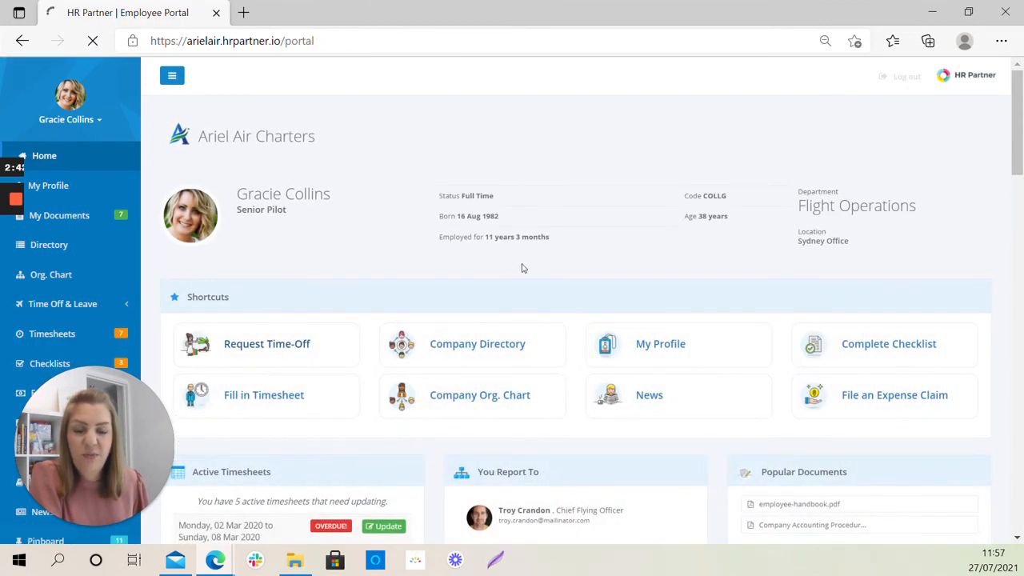
{"action": "left_click", "coordinate": [265, 342]}
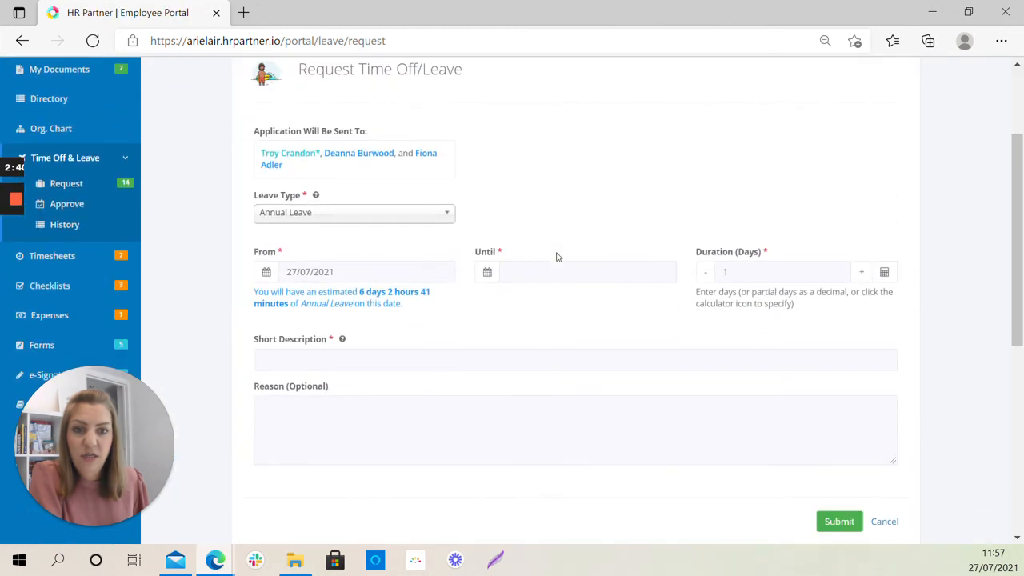
{"action": "mouse_move", "coordinate": [762, 313]}
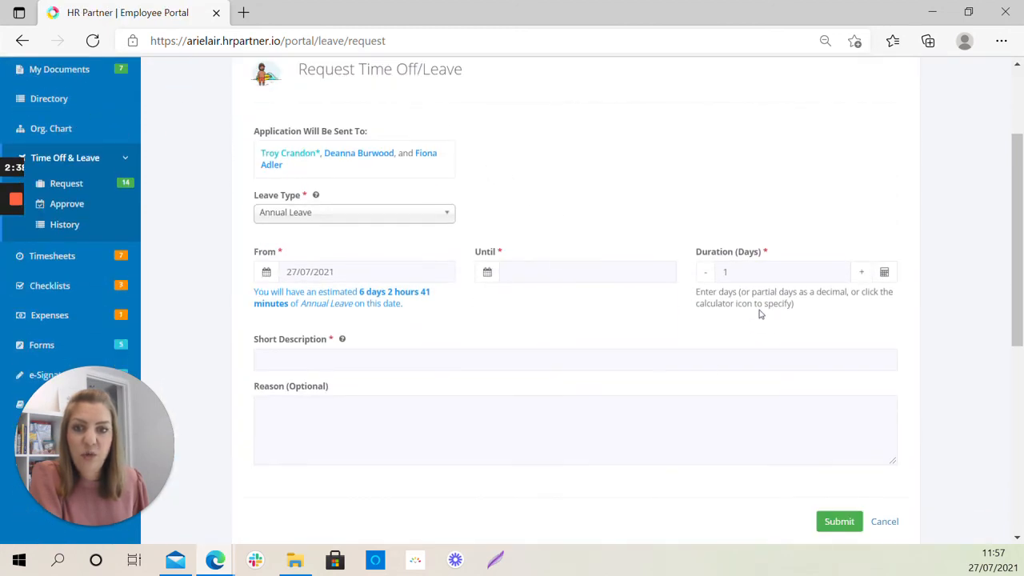
{"action": "scroll", "scroll_direction": "down", "scroll_amount": 3}
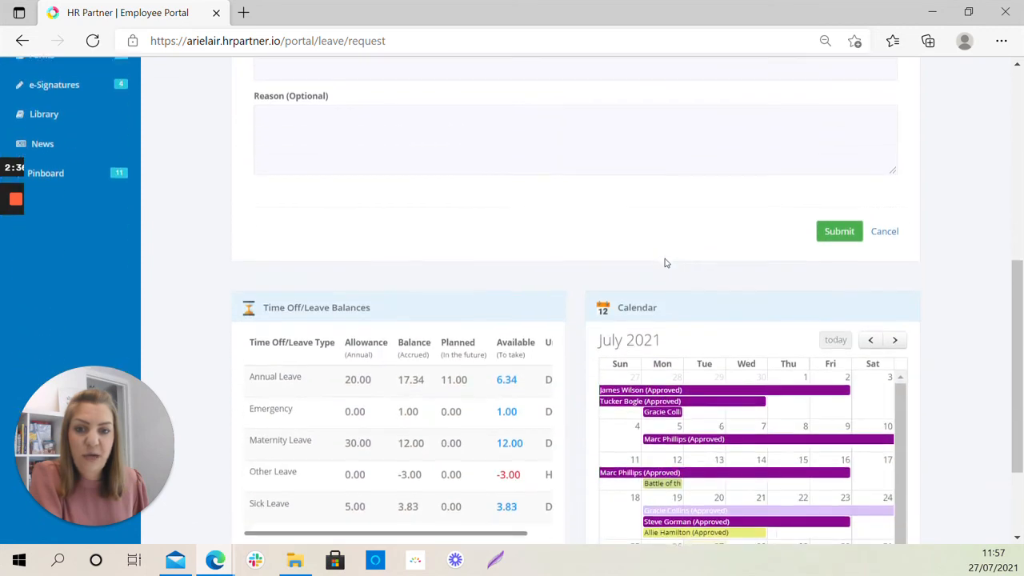
{"action": "scroll", "scroll_direction": "down", "scroll_amount": 3}
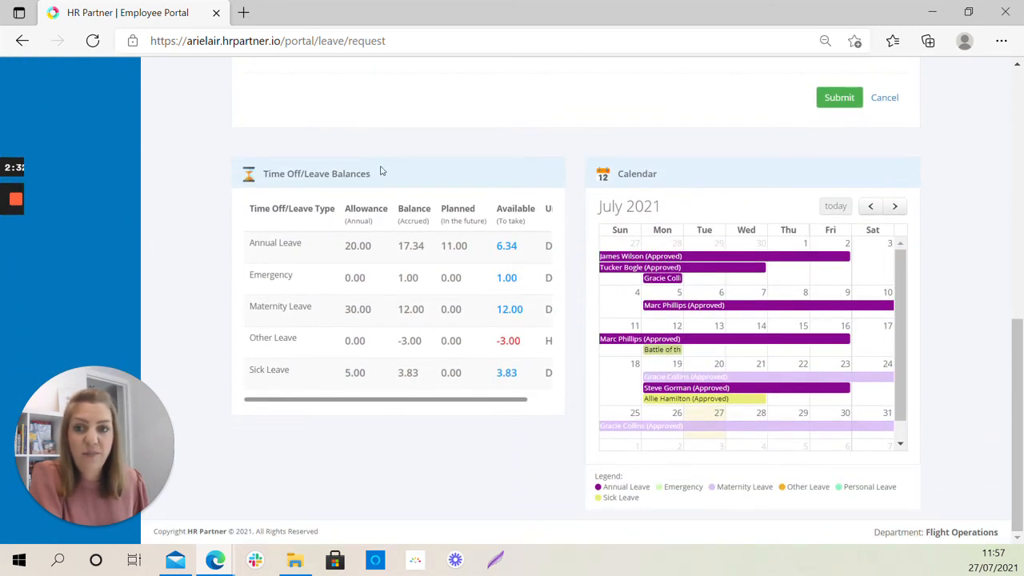
{"action": "mouse_move", "coordinate": [465, 246]}
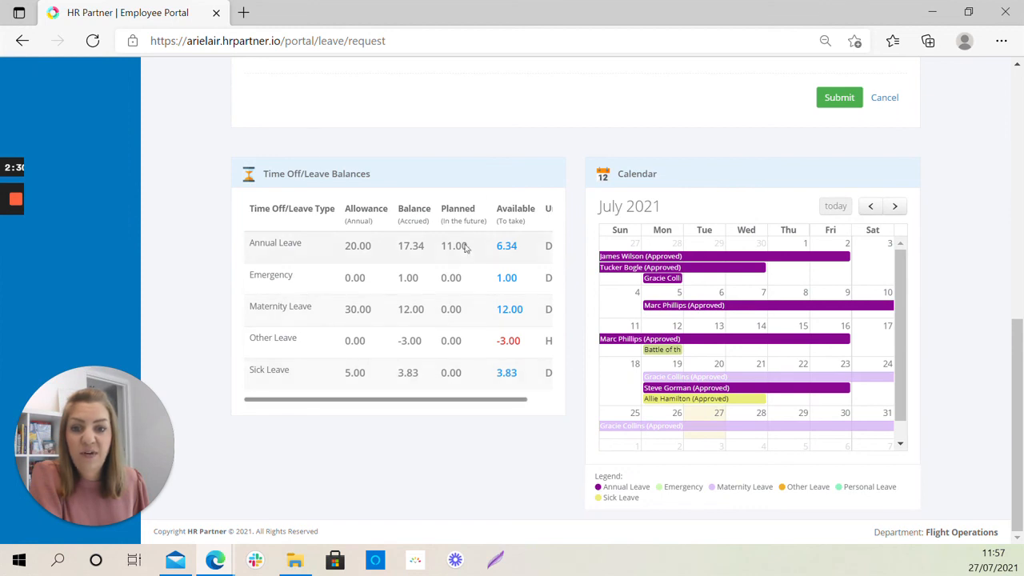
{"action": "mouse_move", "coordinate": [487, 358]}
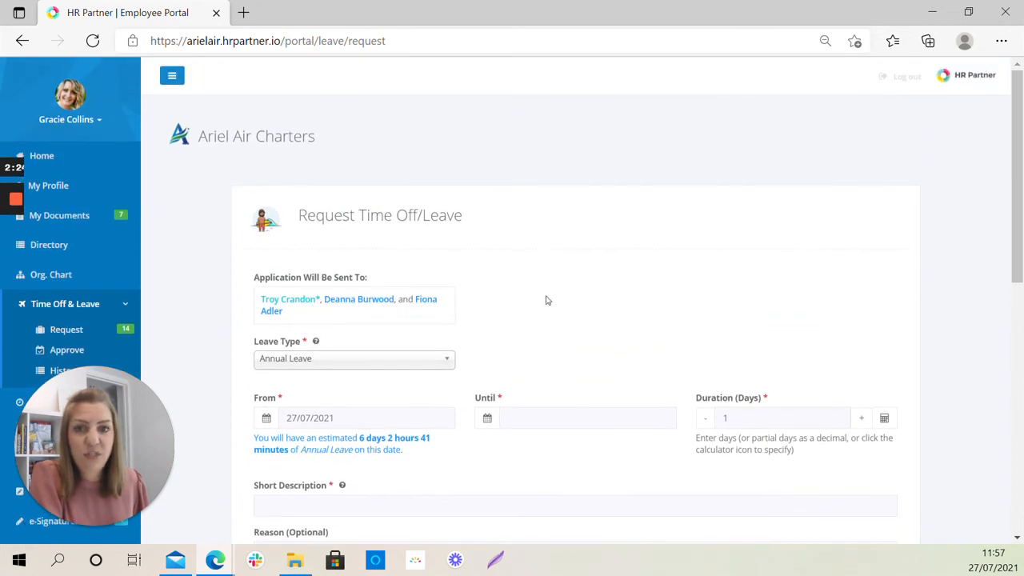
{"action": "mouse_move", "coordinate": [695, 262]}
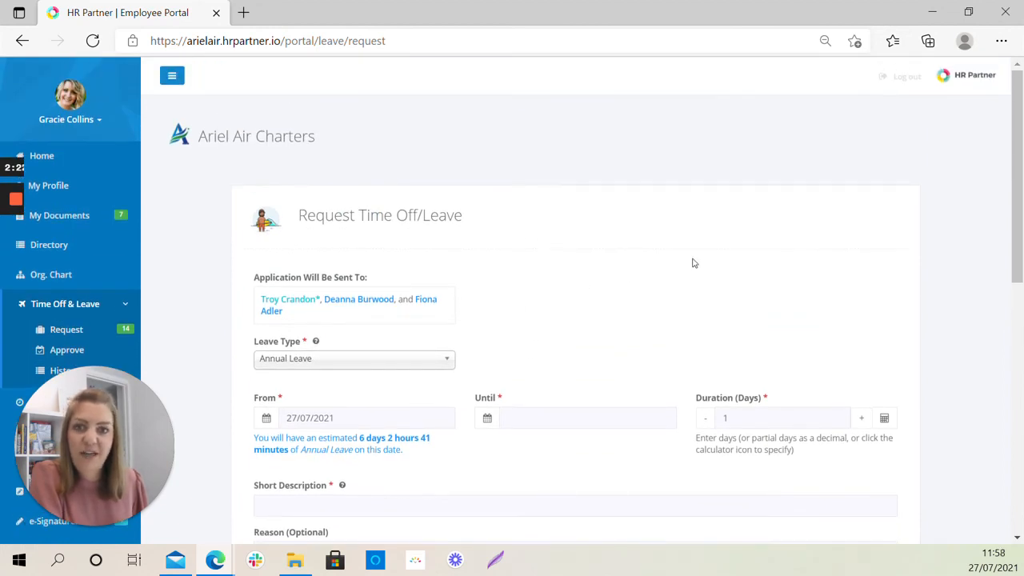
{"action": "mouse_move", "coordinate": [681, 272]}
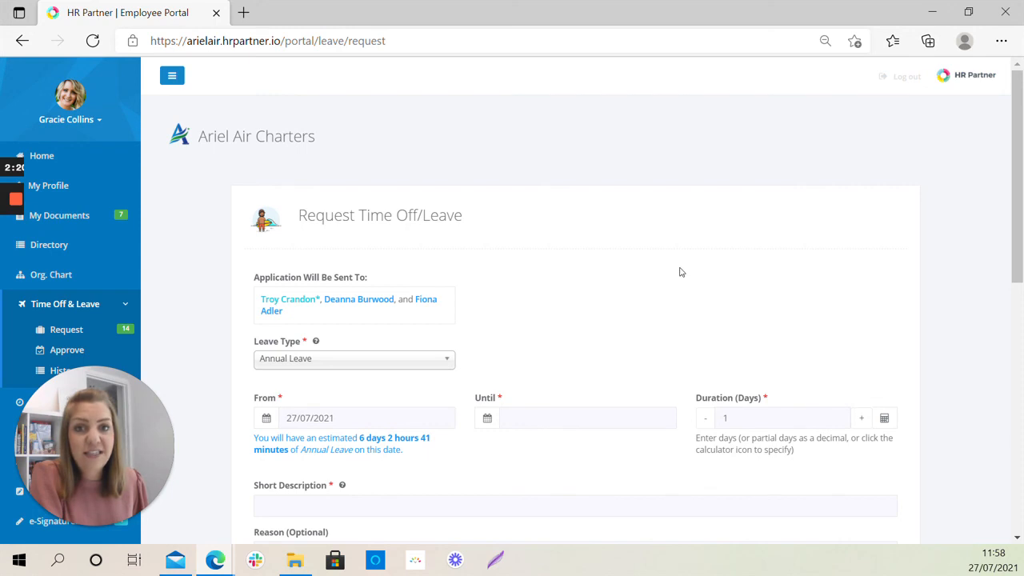
{"action": "mouse_move", "coordinate": [643, 291]}
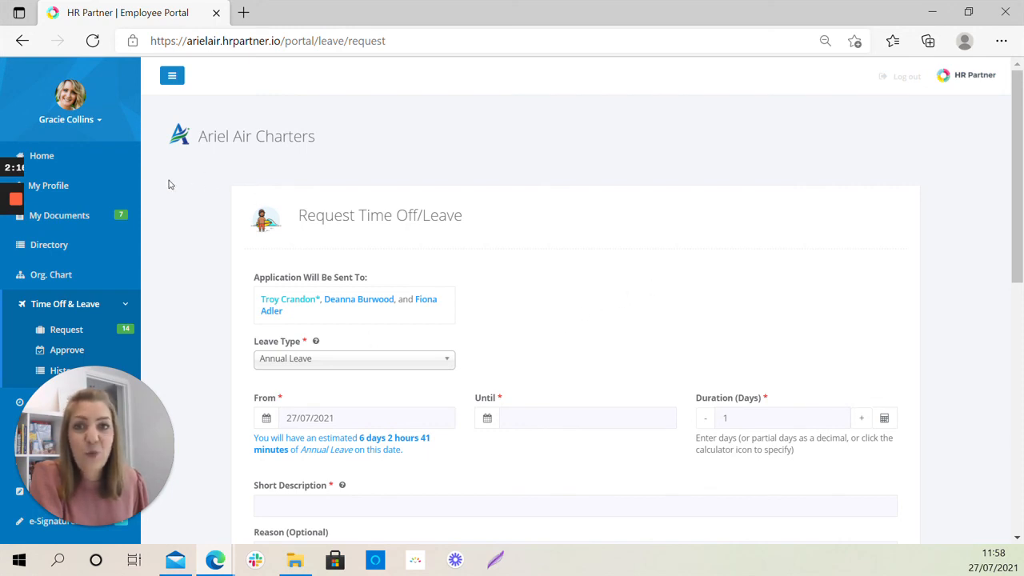
{"action": "mouse_move", "coordinate": [112, 223]}
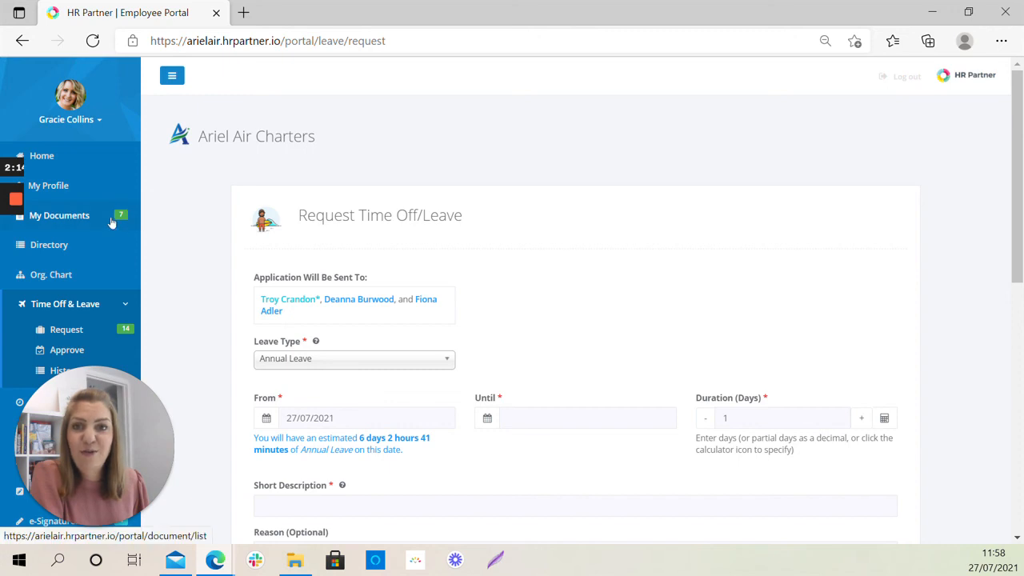
{"action": "mouse_move", "coordinate": [96, 186]}
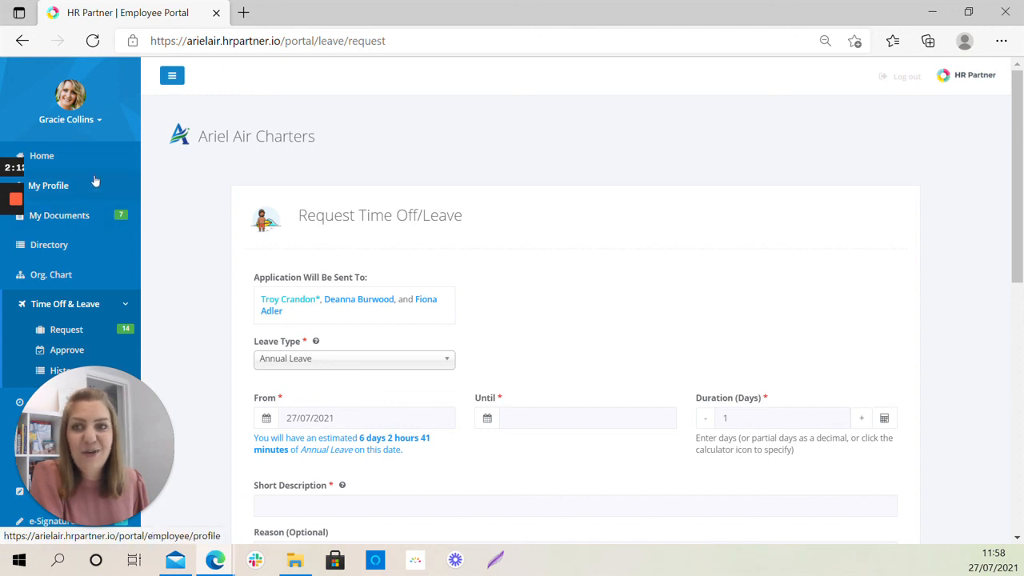